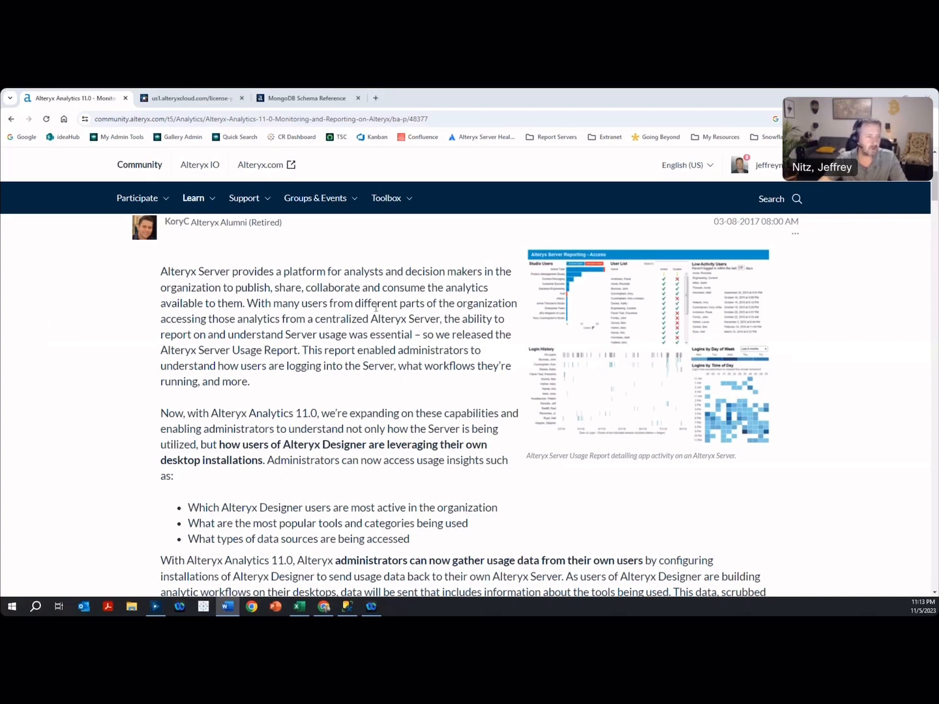
mouse_move(620, 337)
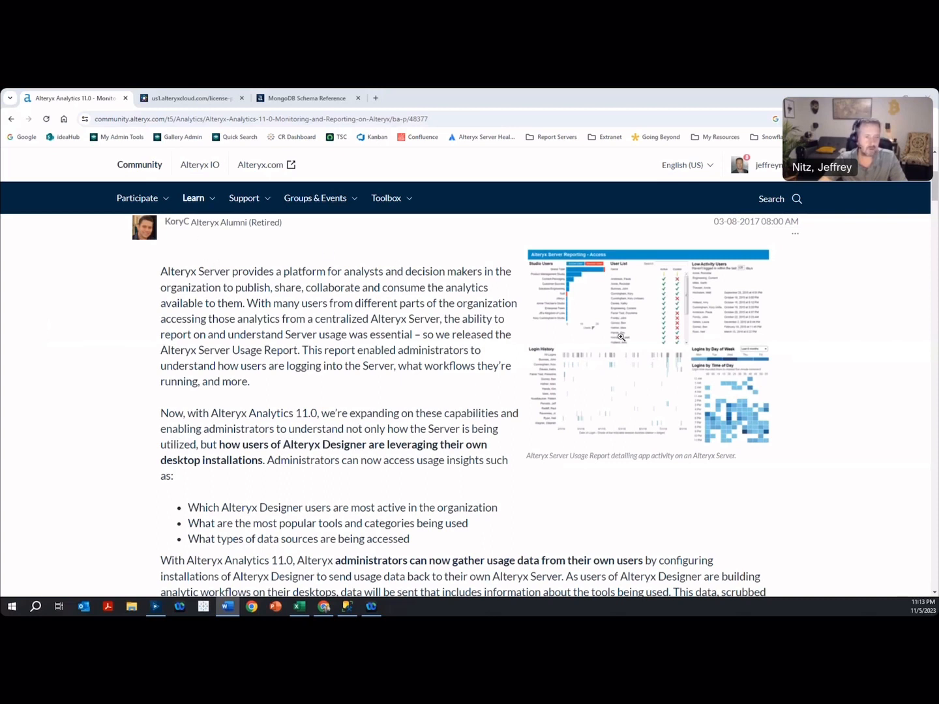
mouse_move(715, 394)
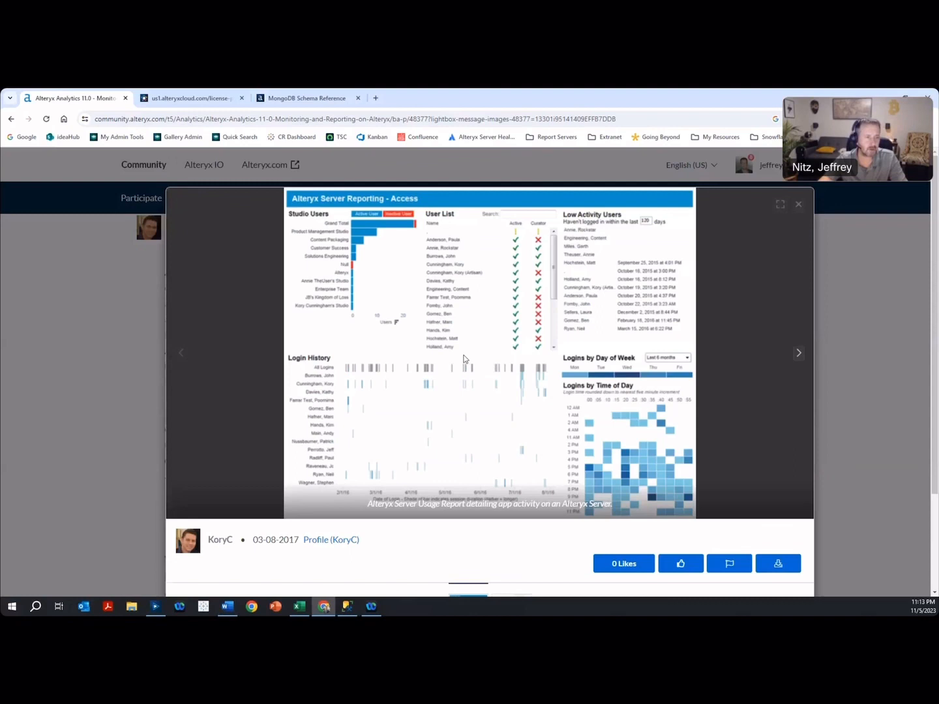
mouse_move(296, 237)
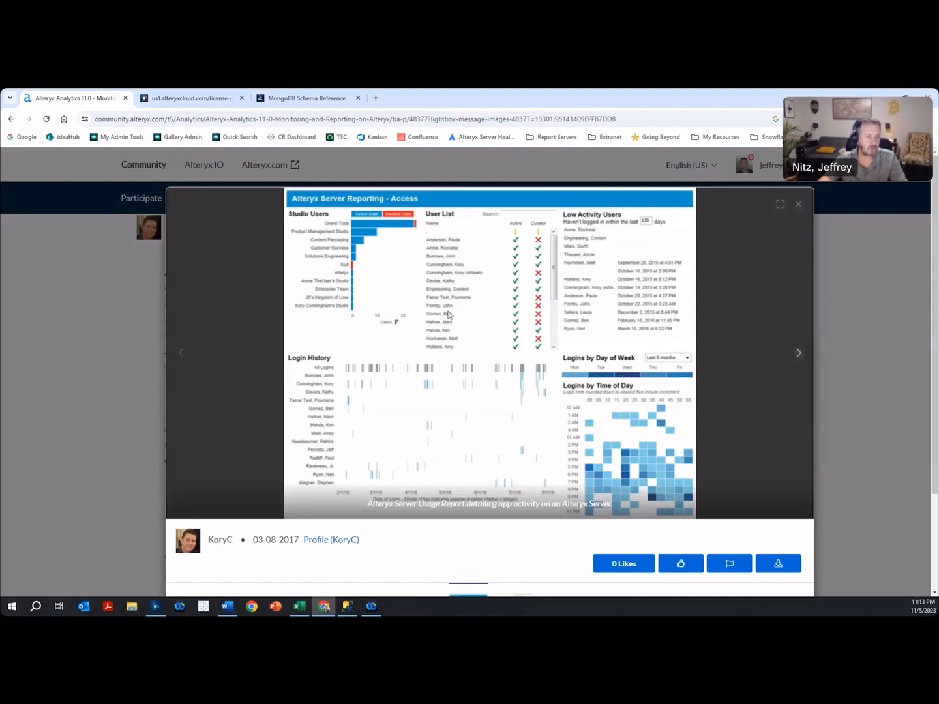
mouse_move(552, 326)
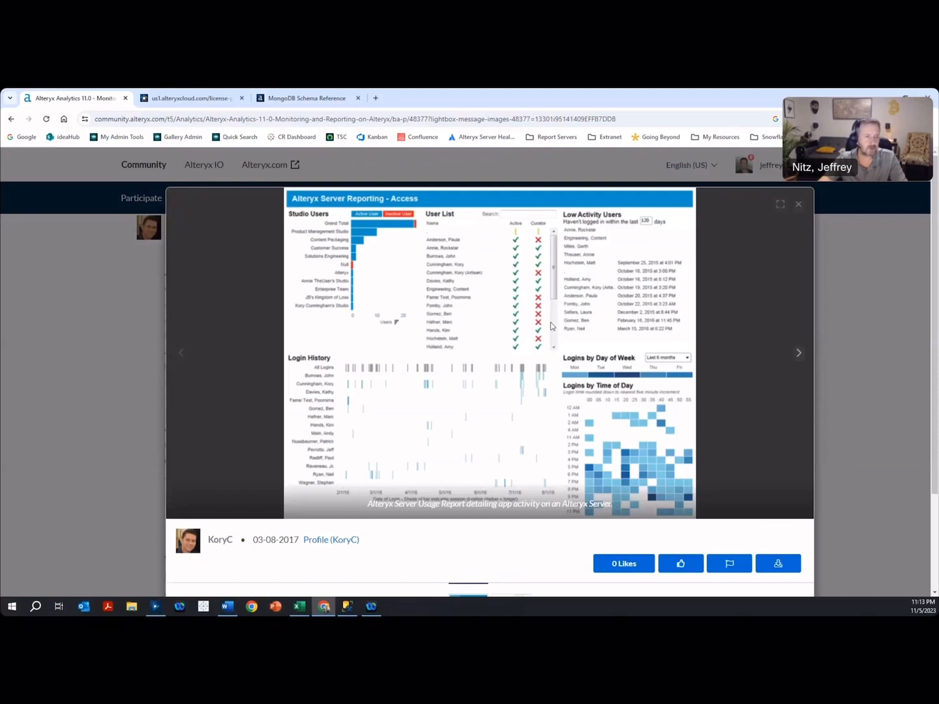
mouse_move(647, 381)
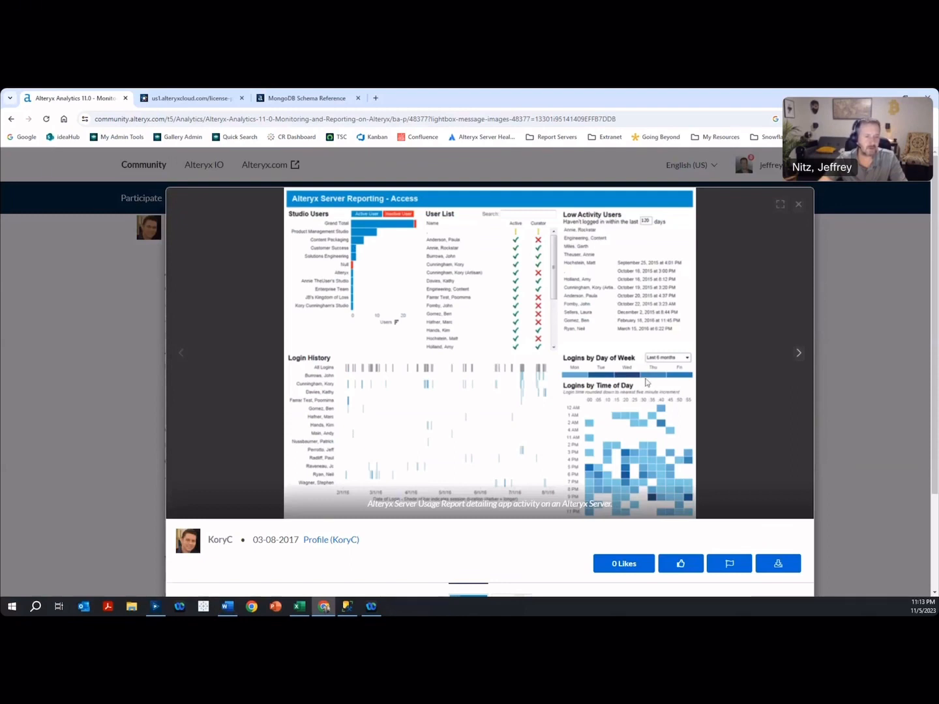
mouse_move(800, 352)
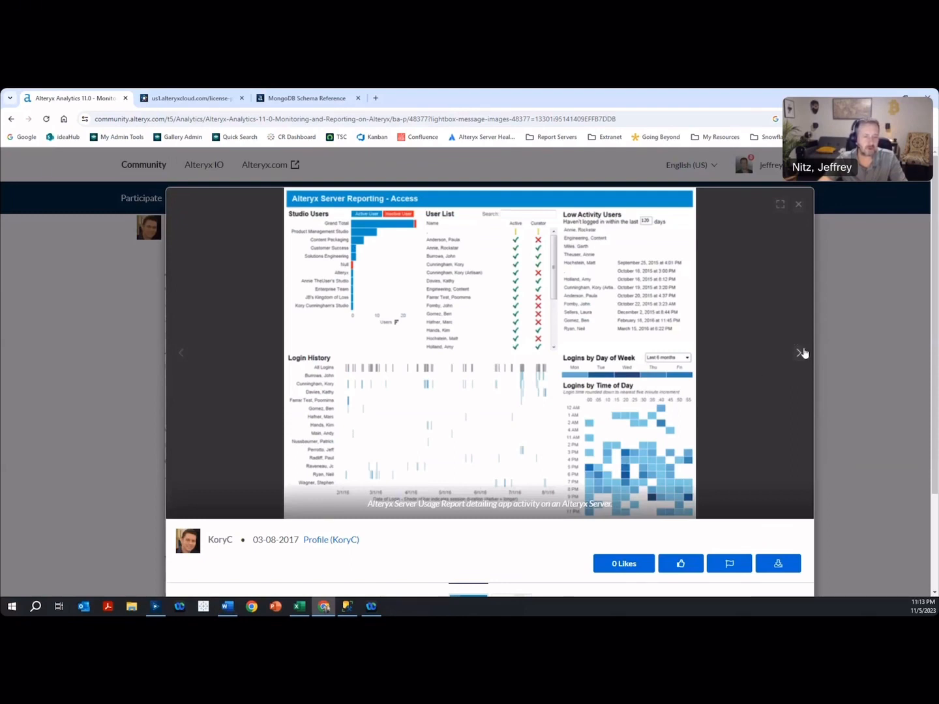
Step: Advance the enlarged gallery to the runs-per-user and tool-usage-by-category screenshot
click(800, 354)
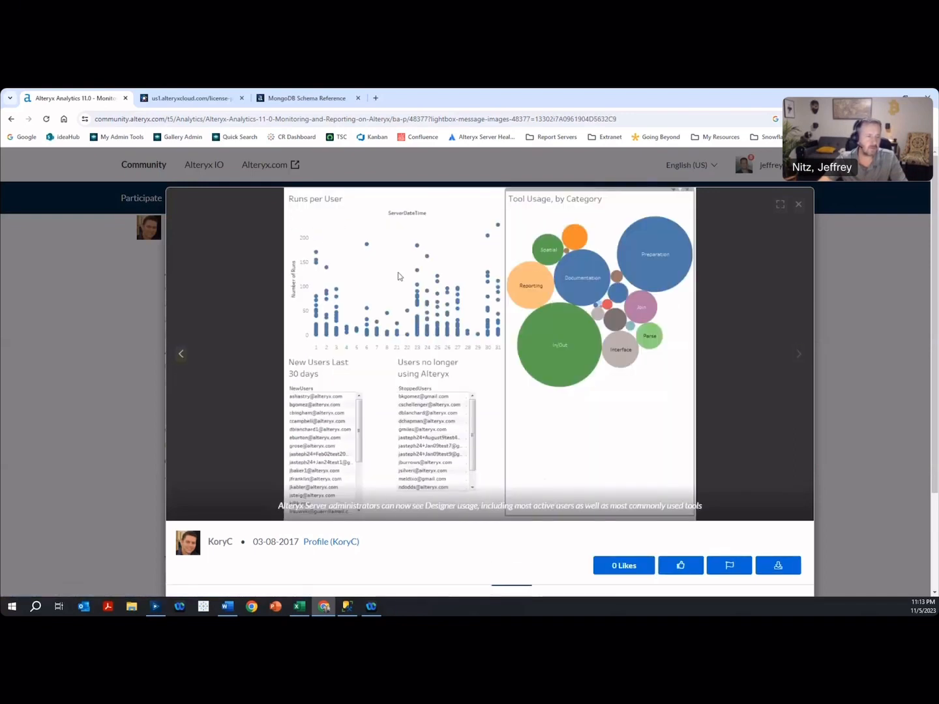
mouse_move(442, 435)
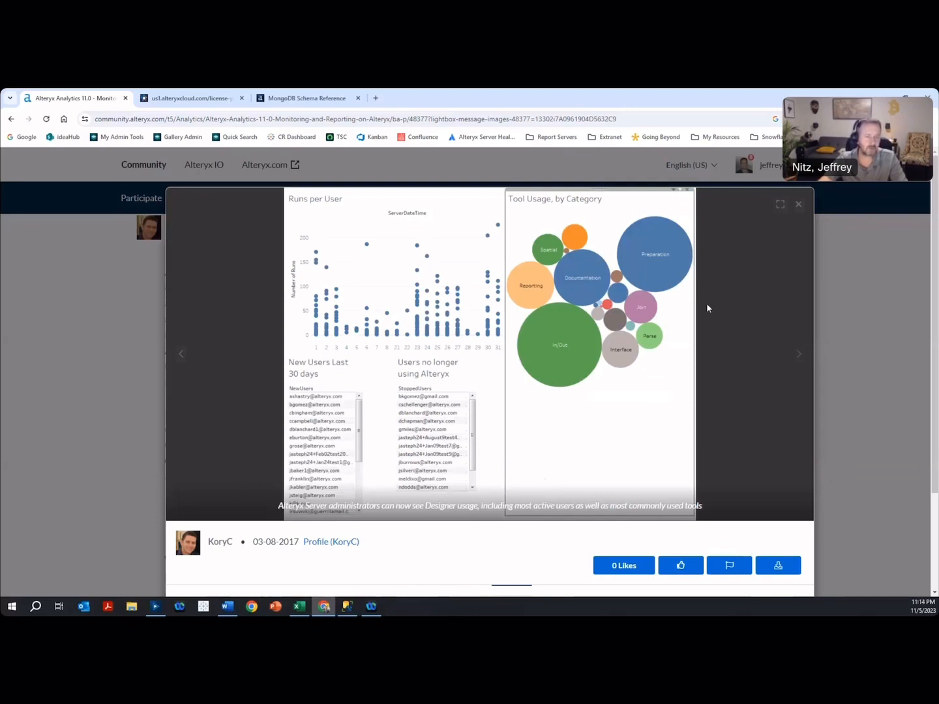
mouse_move(718, 336)
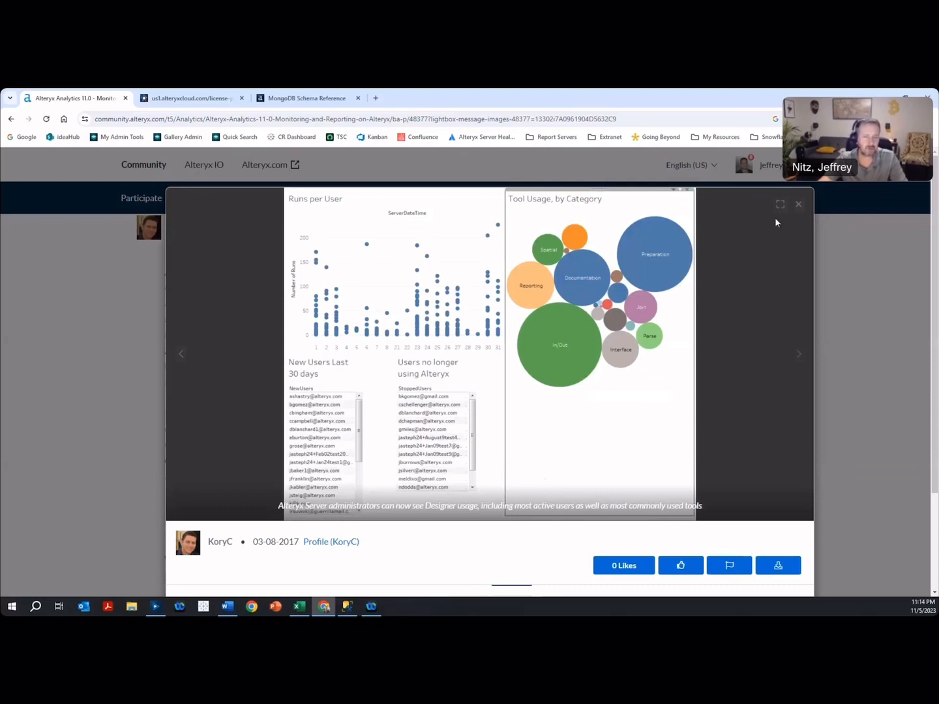
Step: Show the Alteryx Server 2022.1 downloads with the AlteryxServerUsageReport package, then the Usage Report workflow in Designer
click(189, 98)
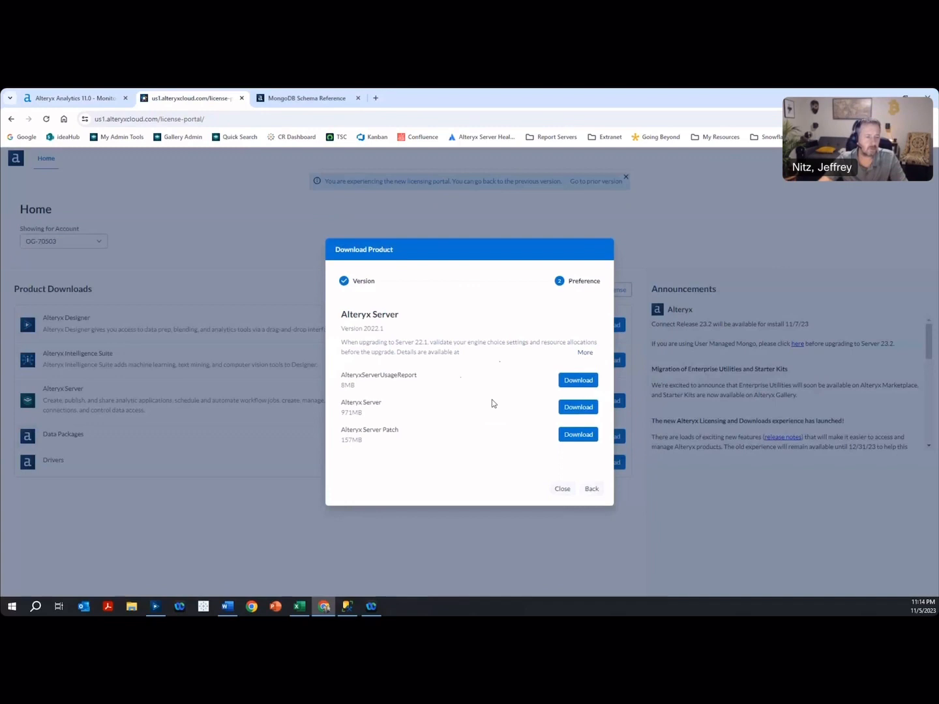
mouse_move(357, 388)
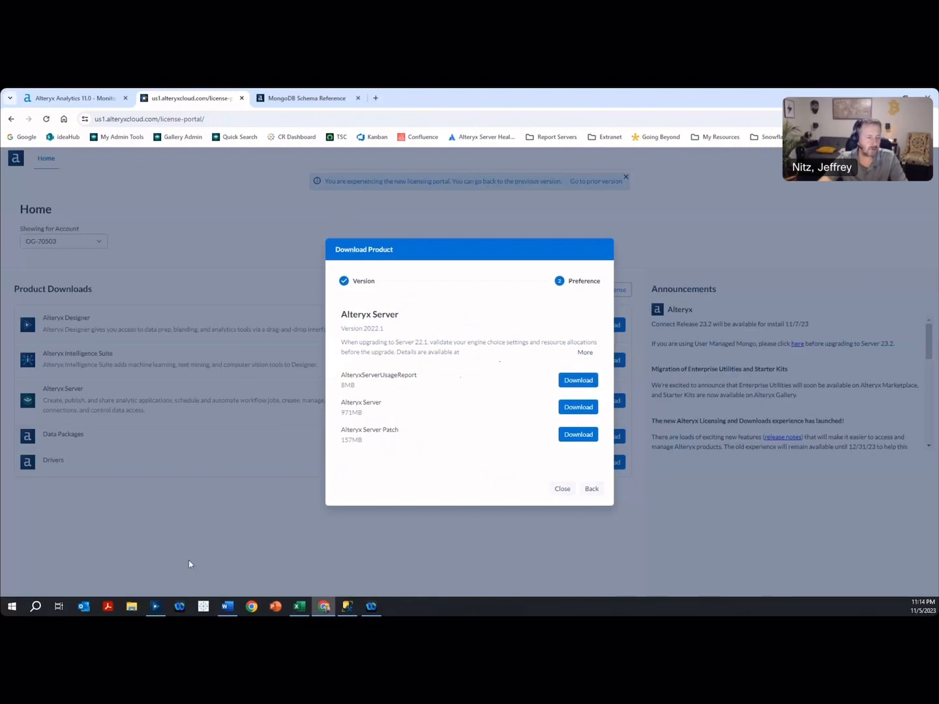
click(155, 606)
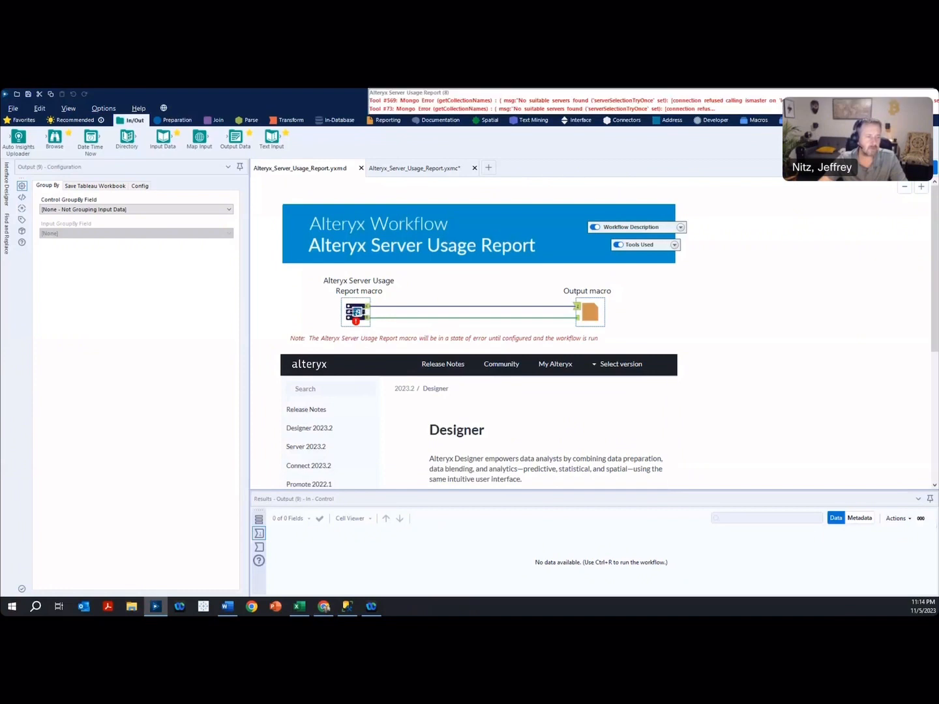
click(356, 311)
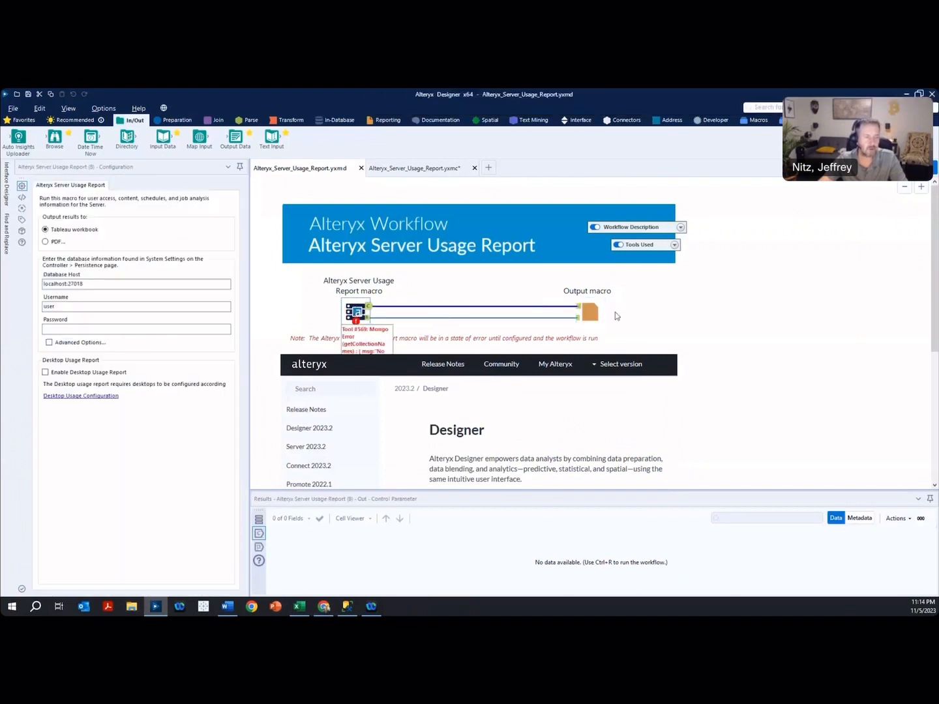
mouse_move(590, 313)
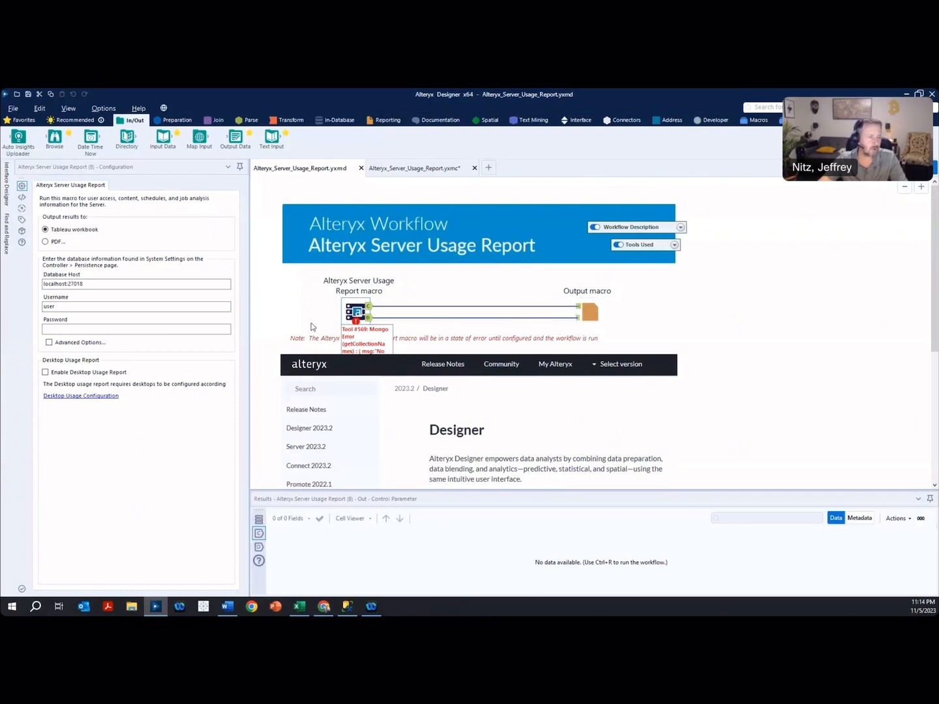
mouse_move(416, 333)
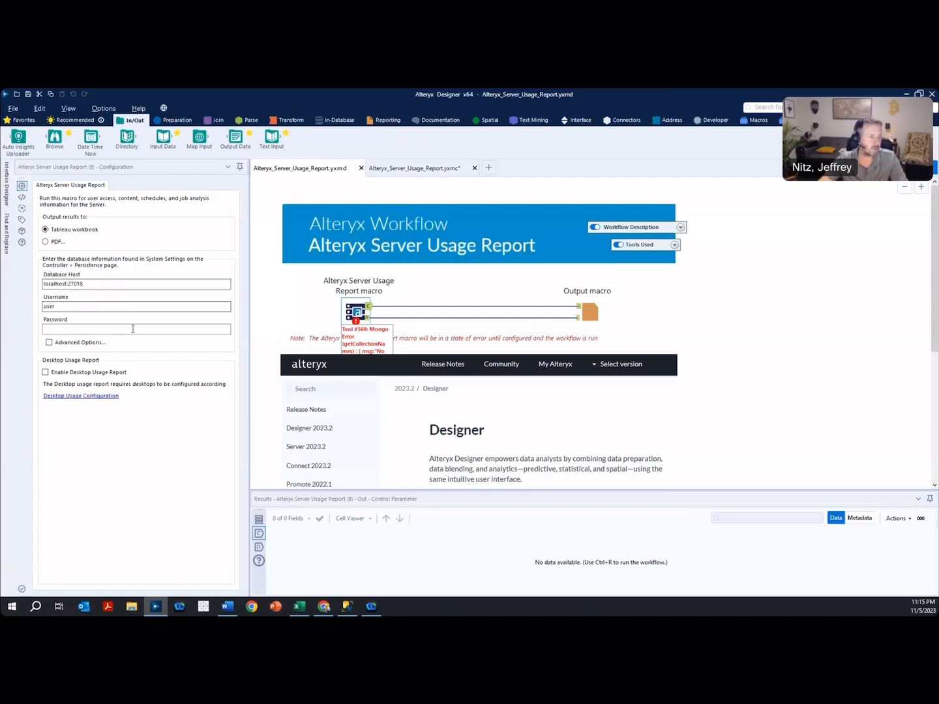
mouse_move(649, 329)
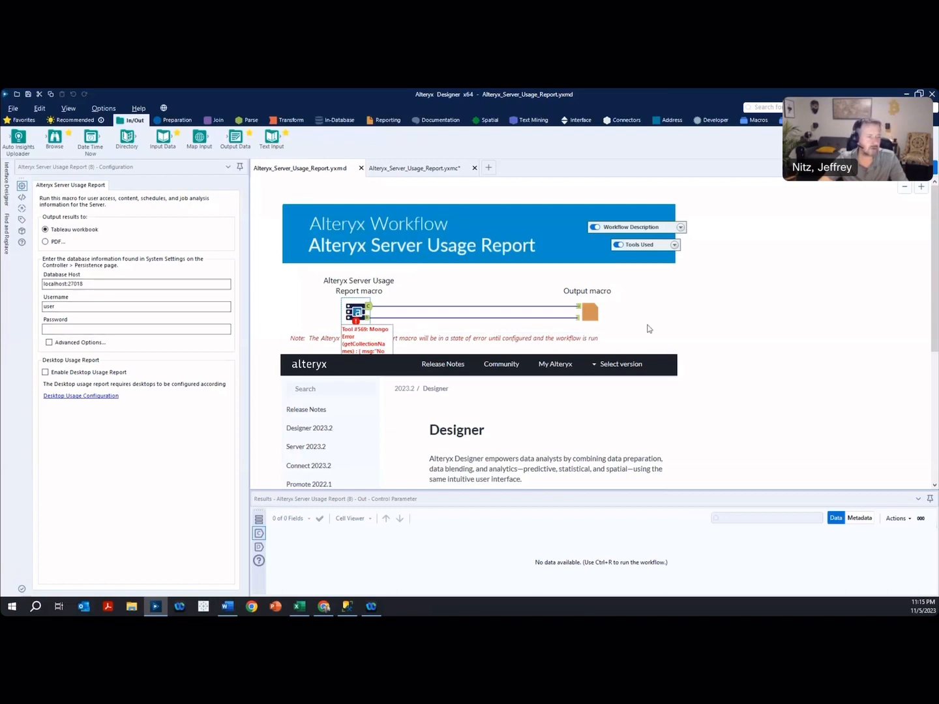
click(590, 311)
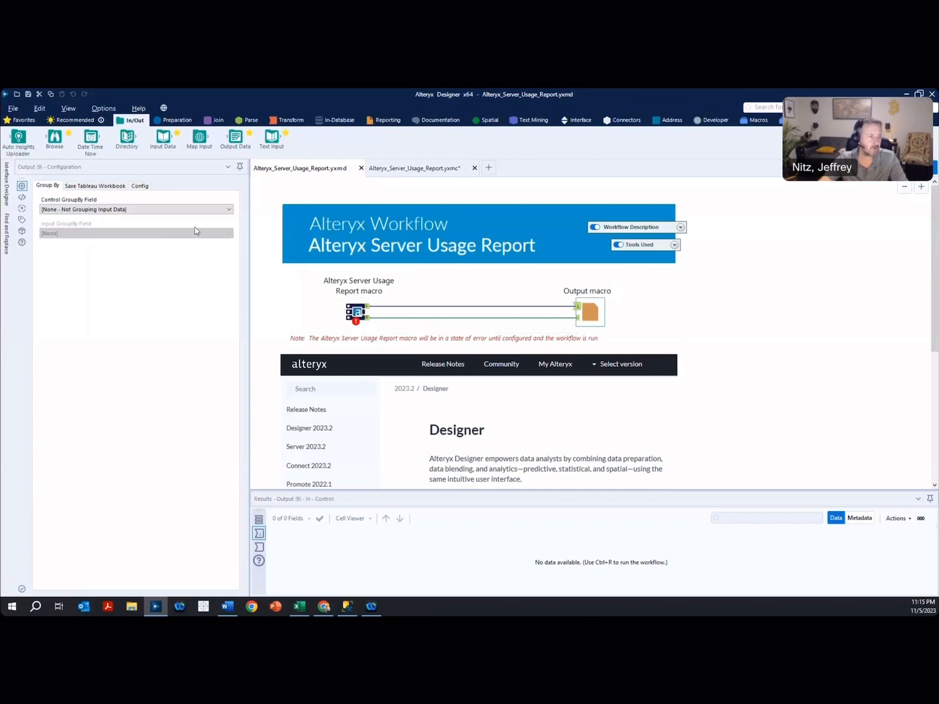
mouse_move(112, 194)
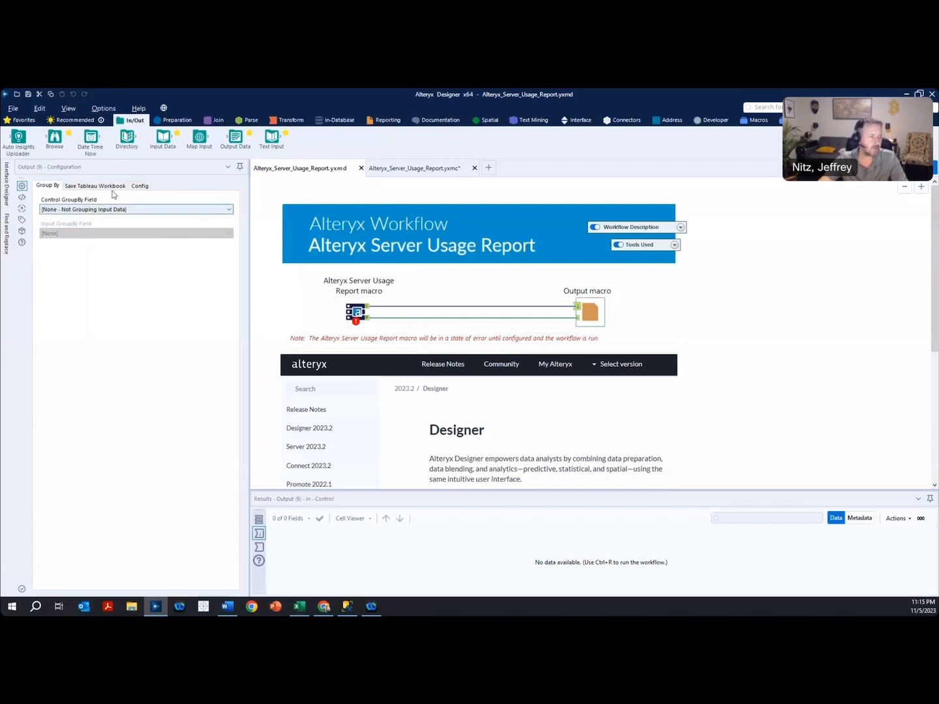
click(95, 186)
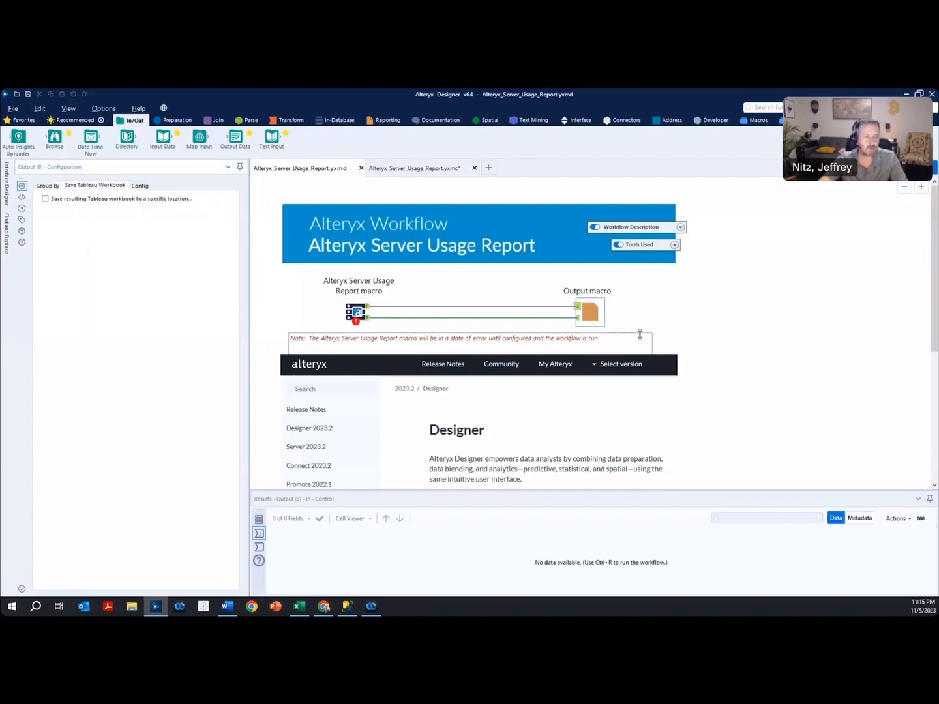
mouse_move(639, 334)
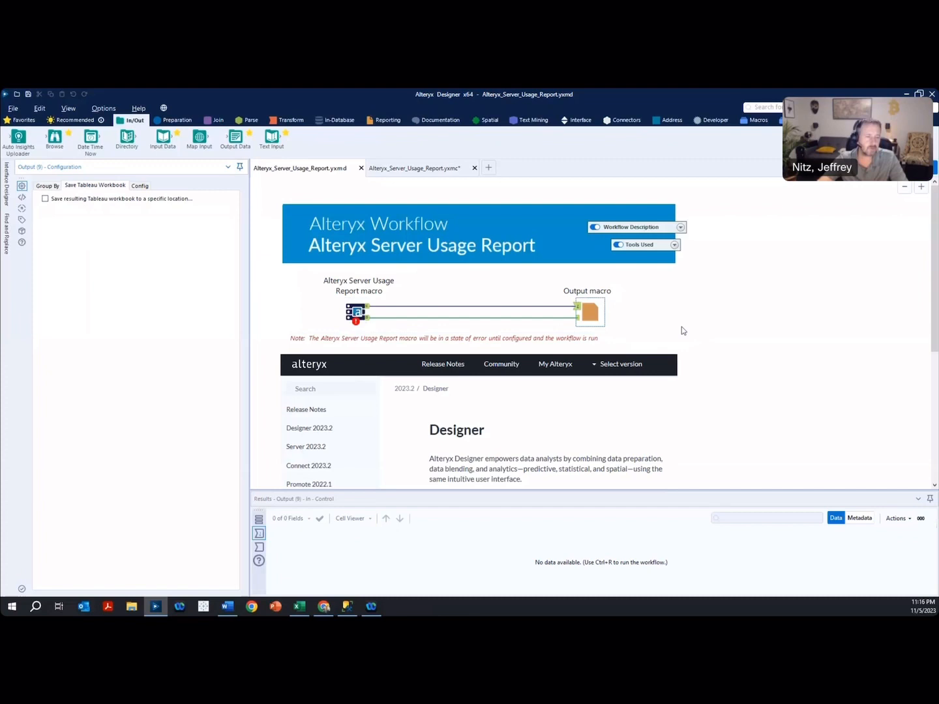
mouse_move(600, 312)
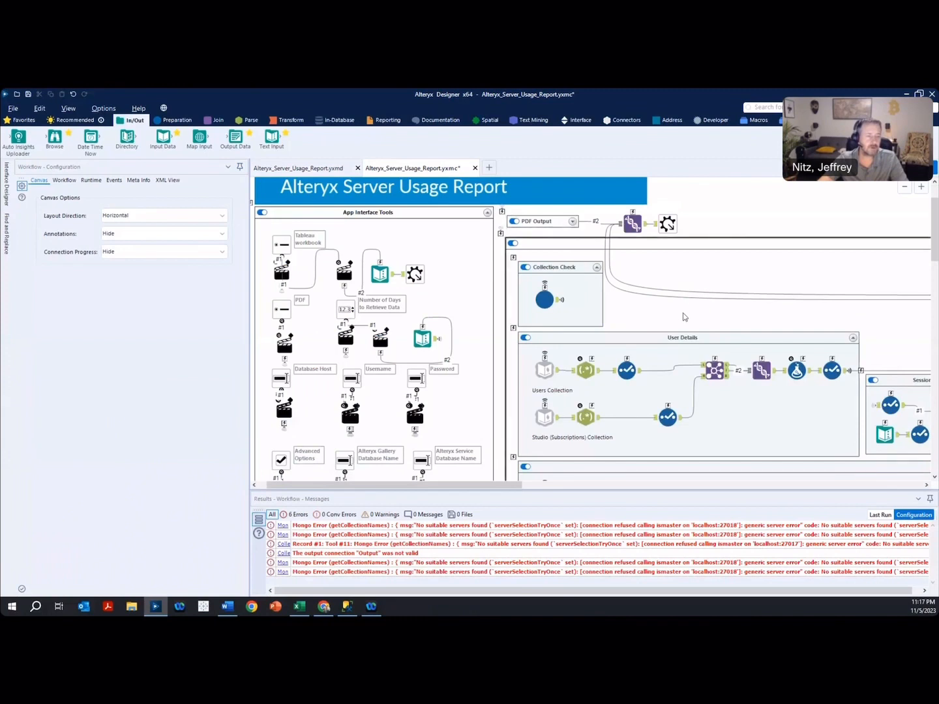
Step: Scroll through the macro's User Details and Tag Details containers, then bring up the AlteryxService MongoDB Schema page
scroll(down, 3)
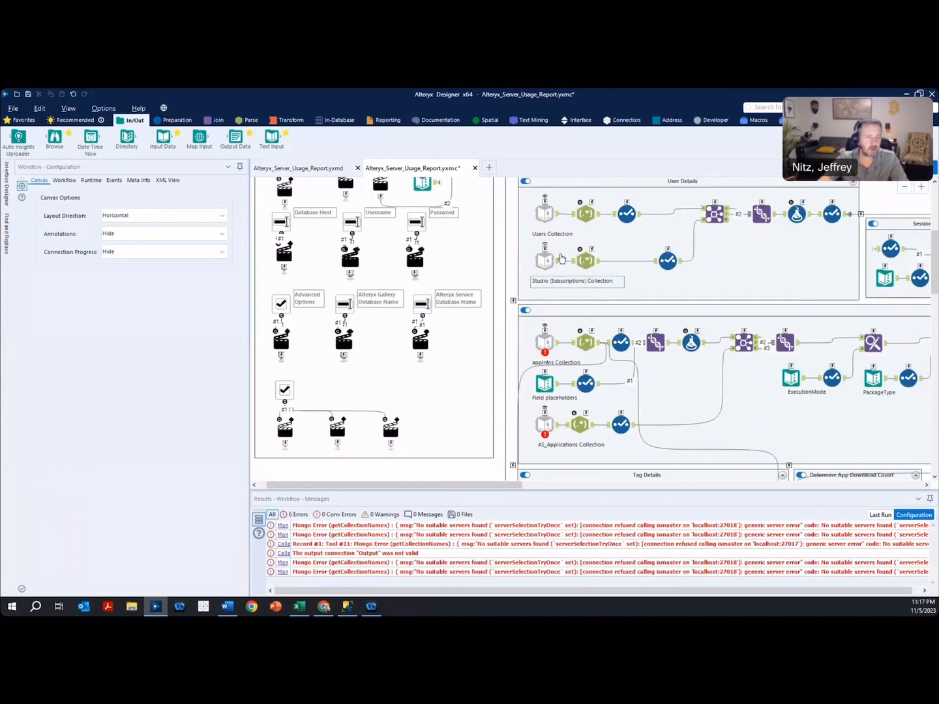
scroll(down, 3)
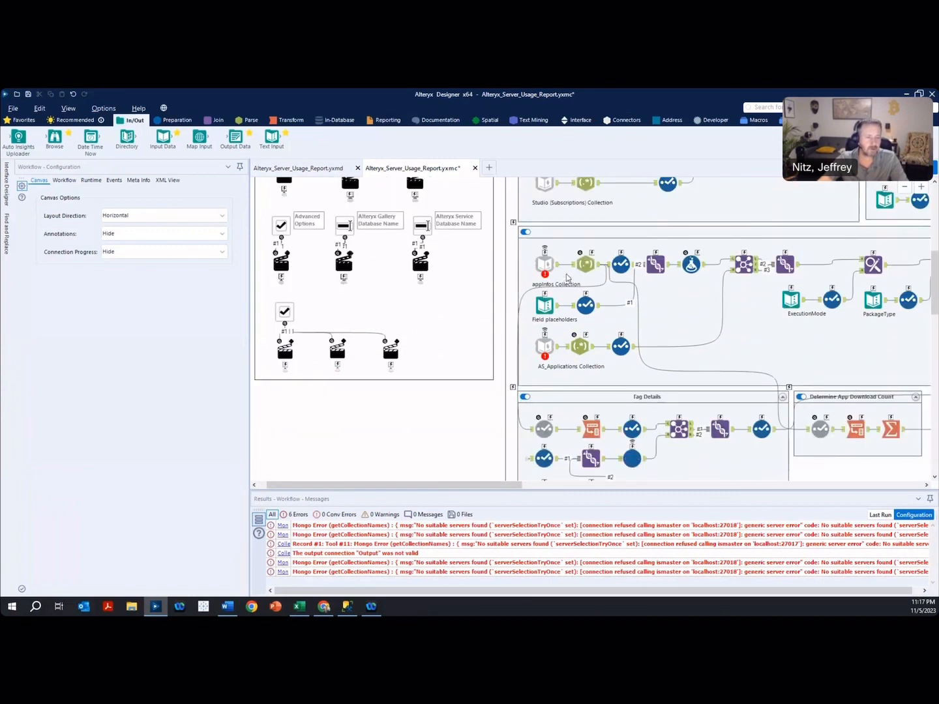
scroll(down, 3)
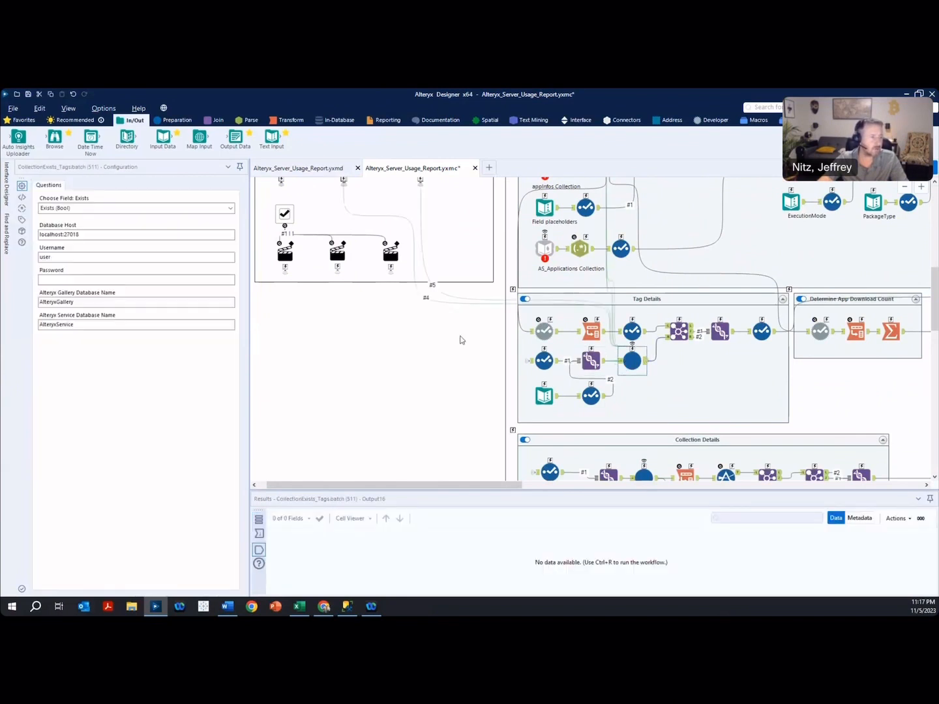
mouse_move(574, 320)
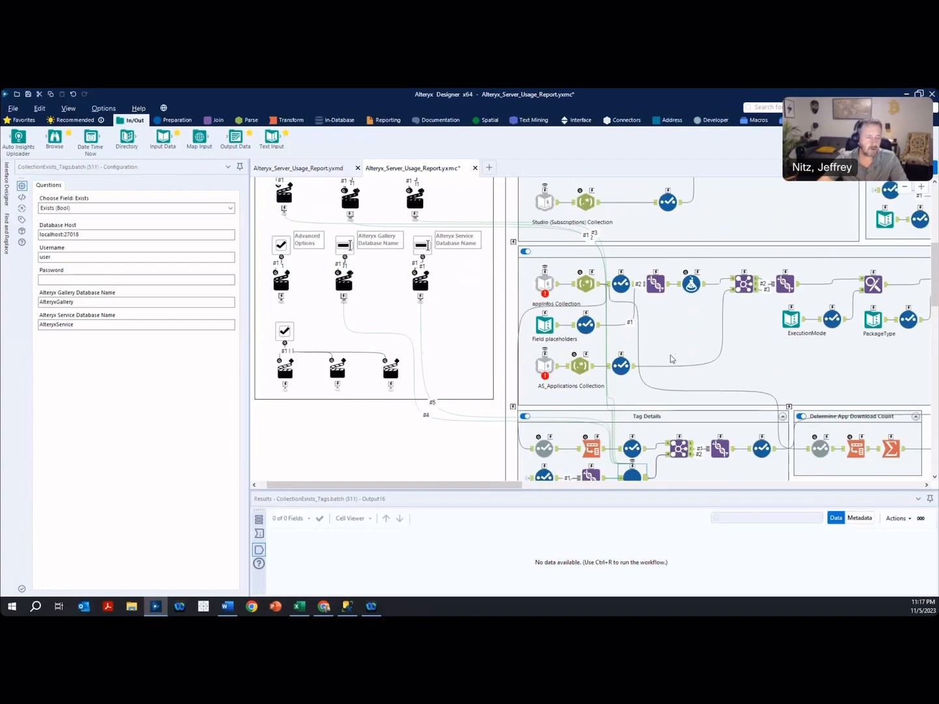
click(323, 606)
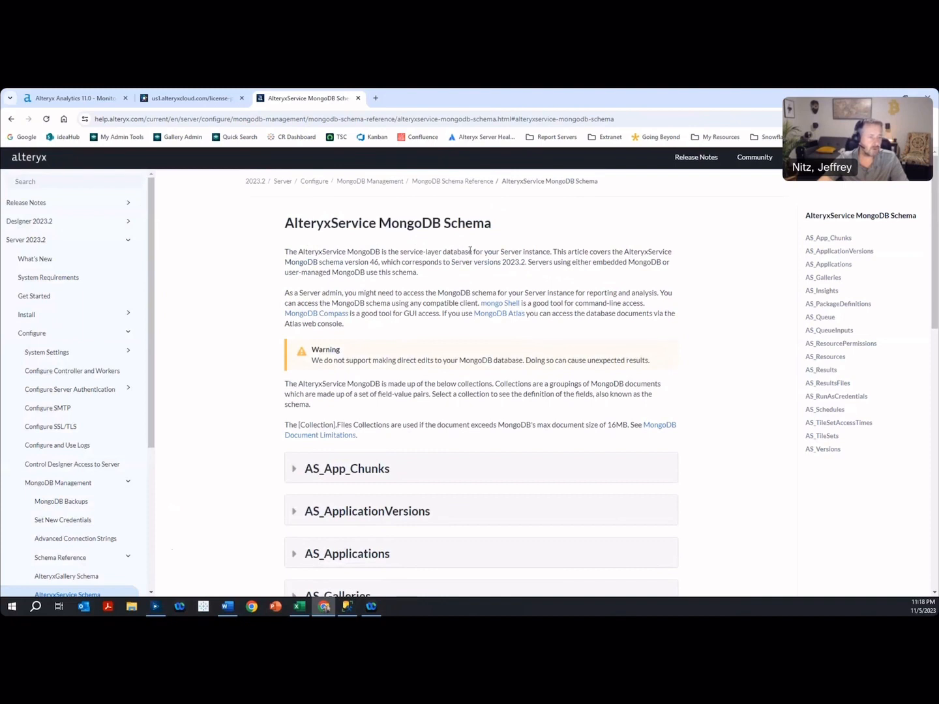
scroll(down, 3)
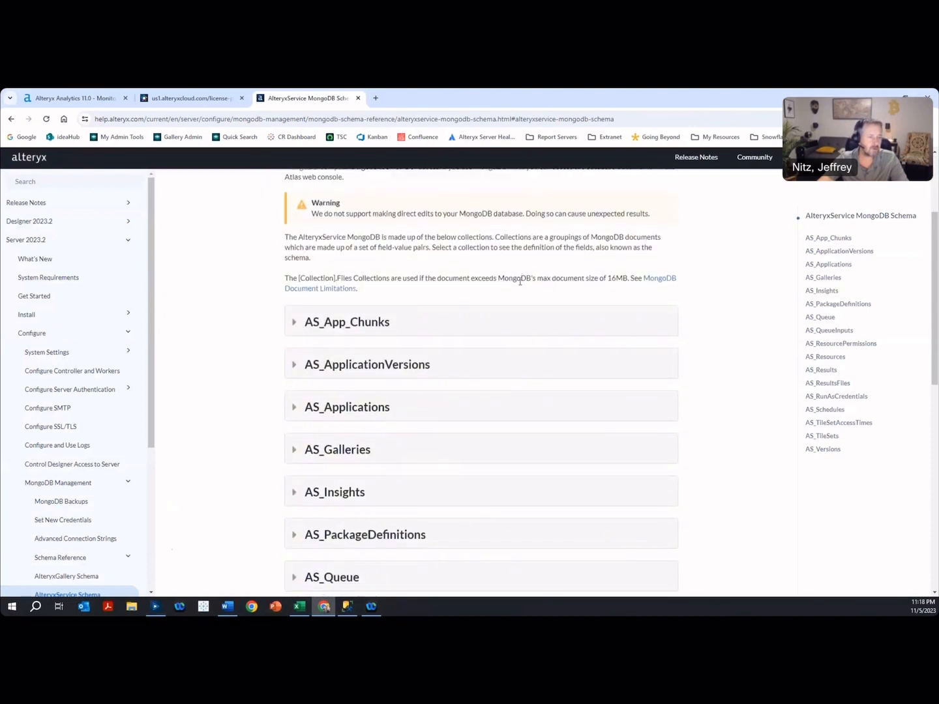
scroll(down, 3)
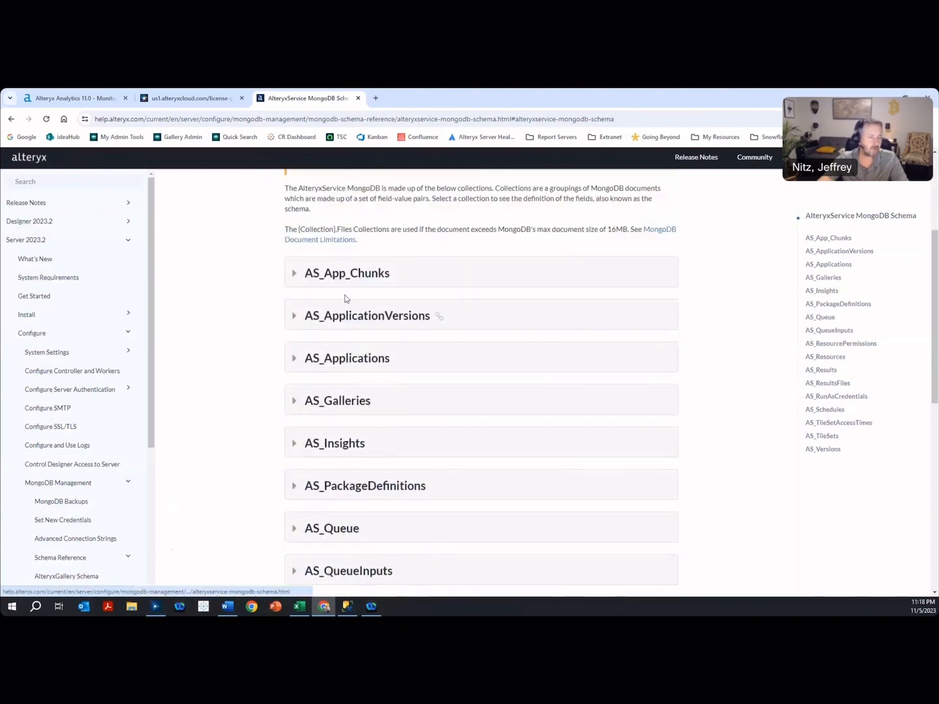
scroll(down, 3)
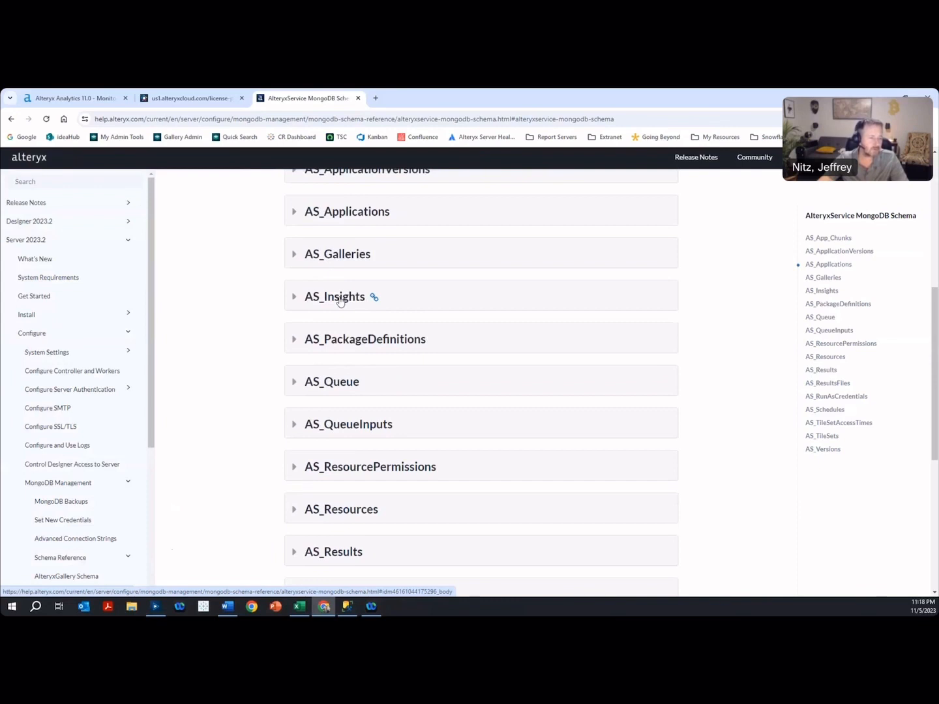
mouse_move(345, 301)
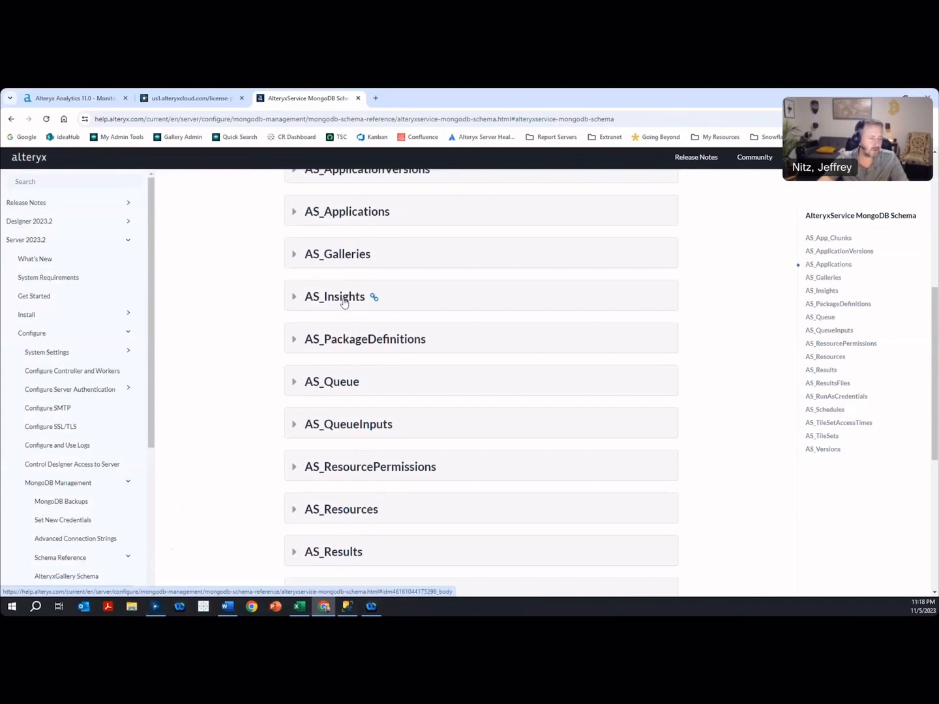
mouse_move(418, 310)
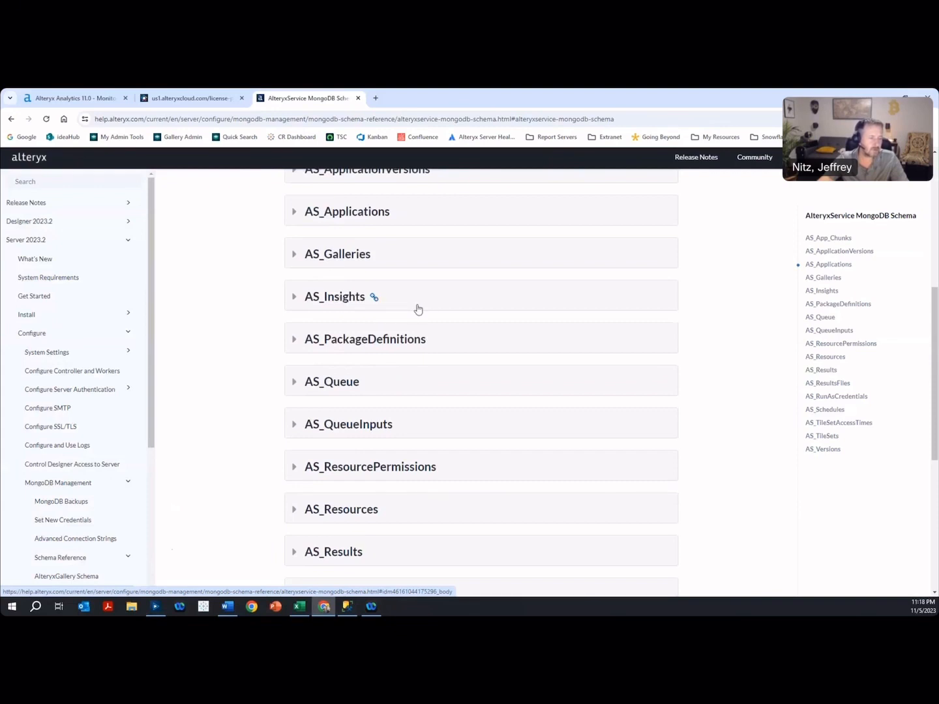
mouse_move(434, 306)
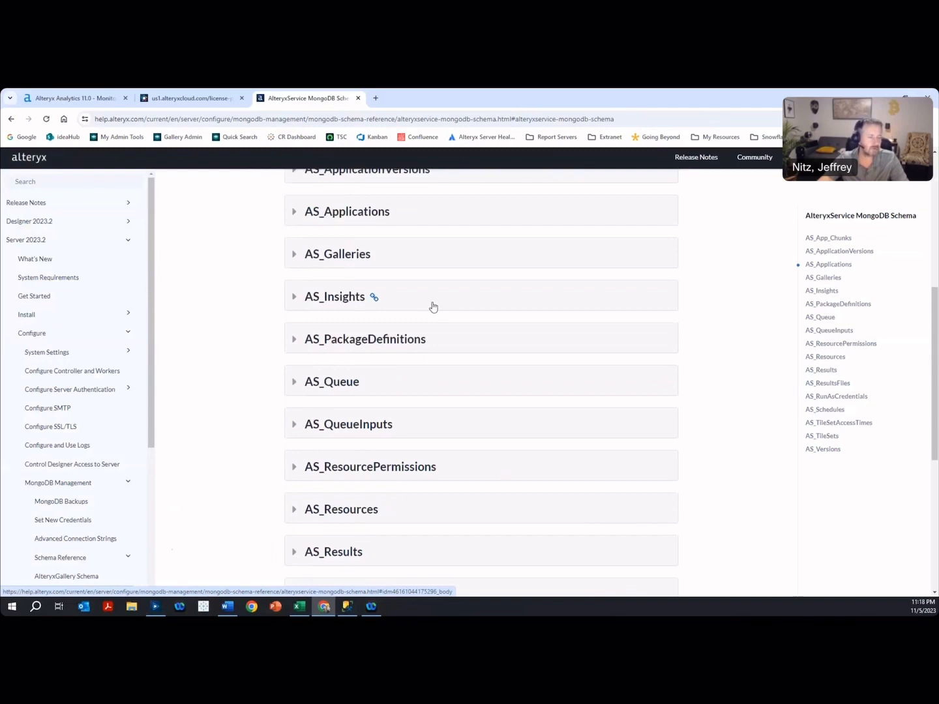
mouse_move(397, 305)
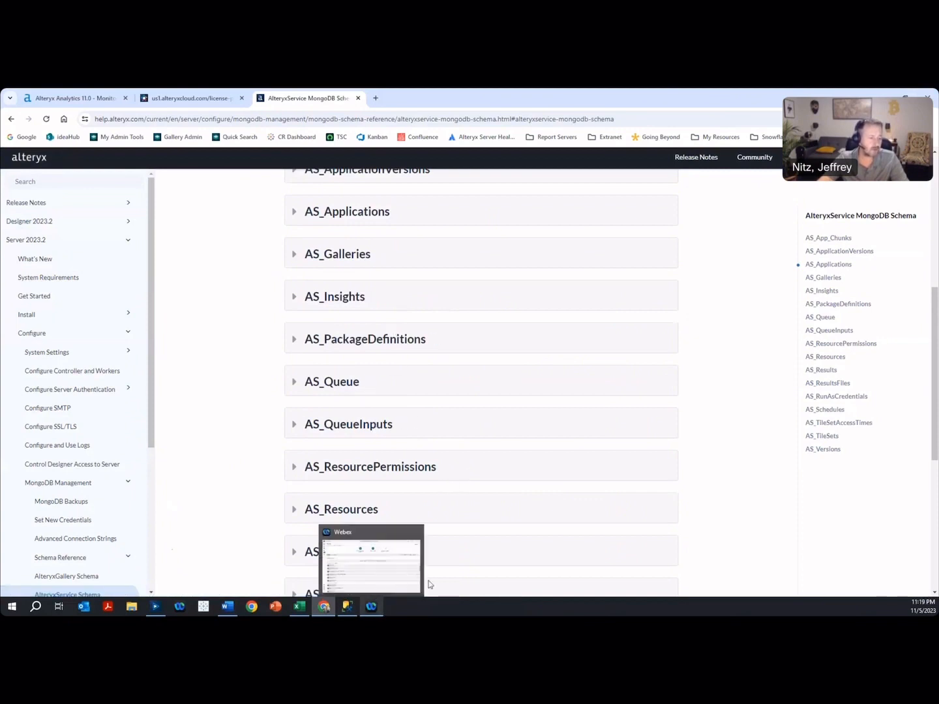
mouse_move(476, 453)
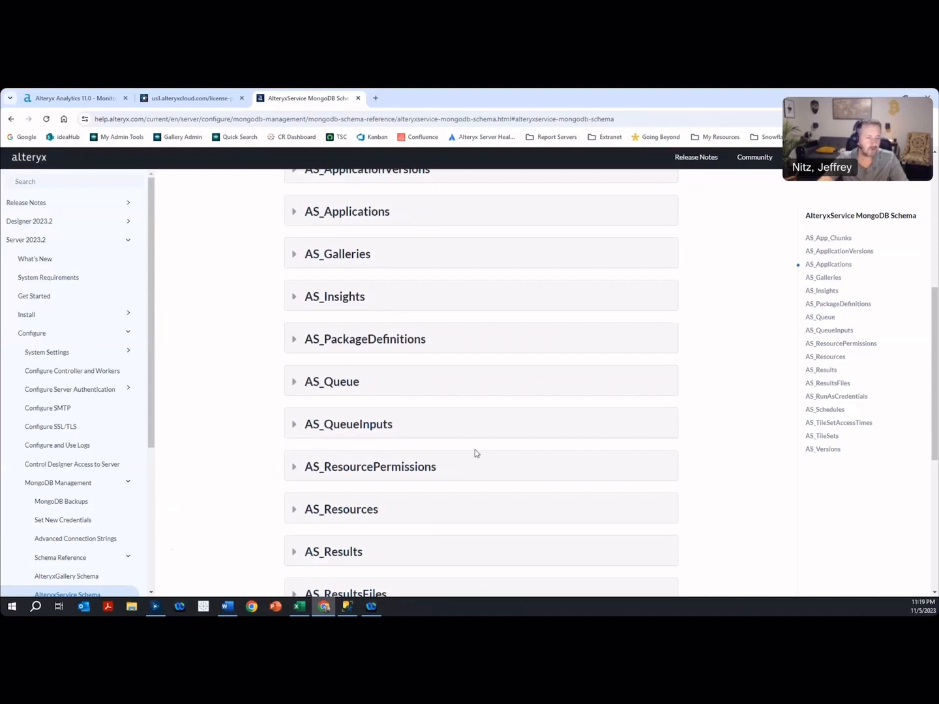
mouse_move(367, 590)
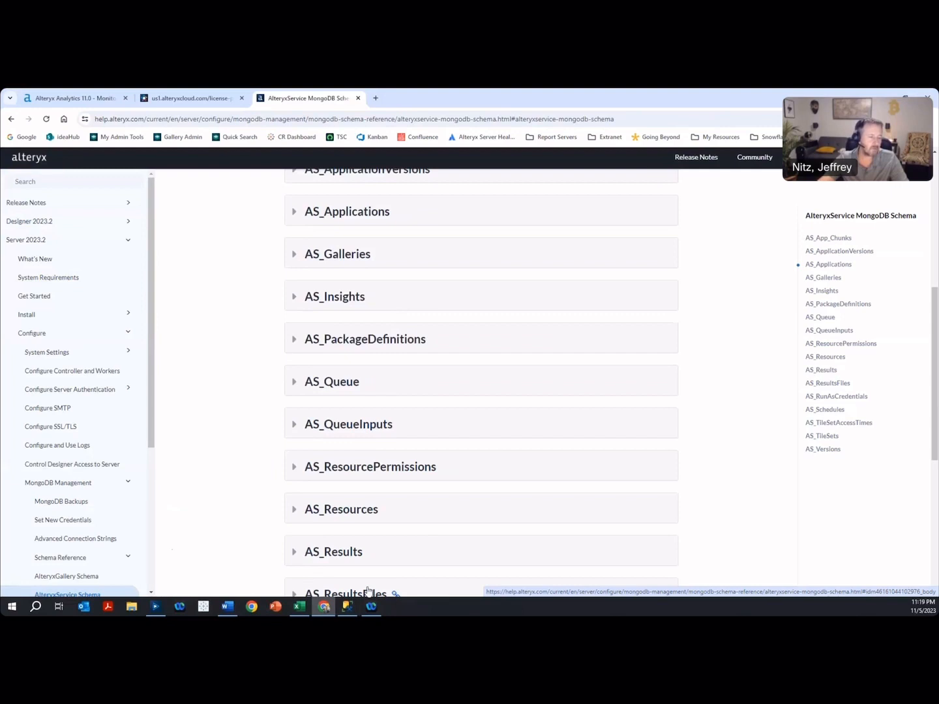
mouse_move(368, 566)
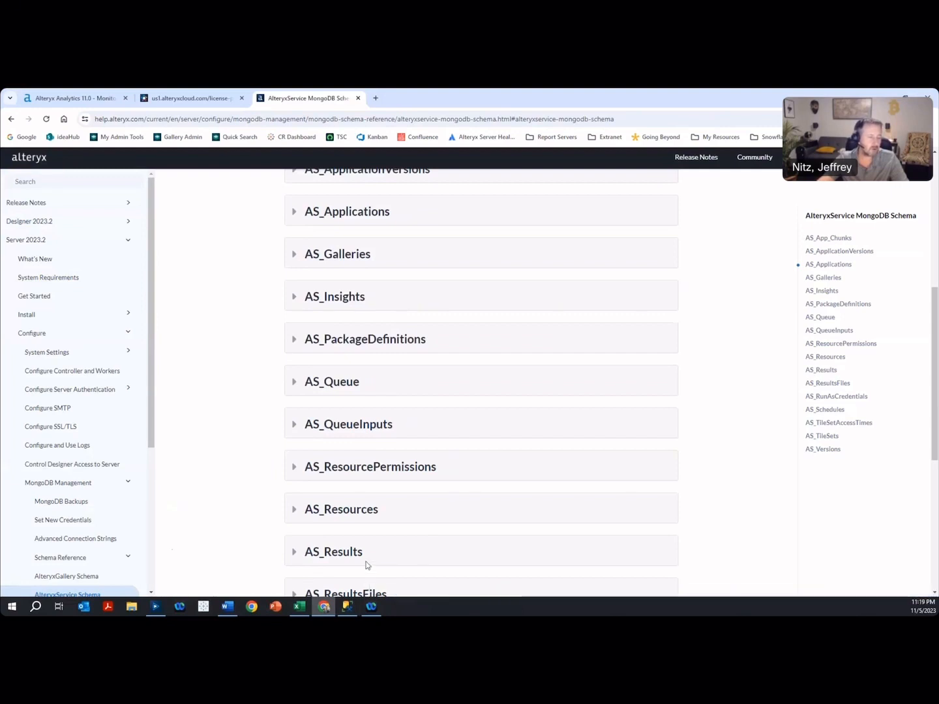
mouse_move(375, 494)
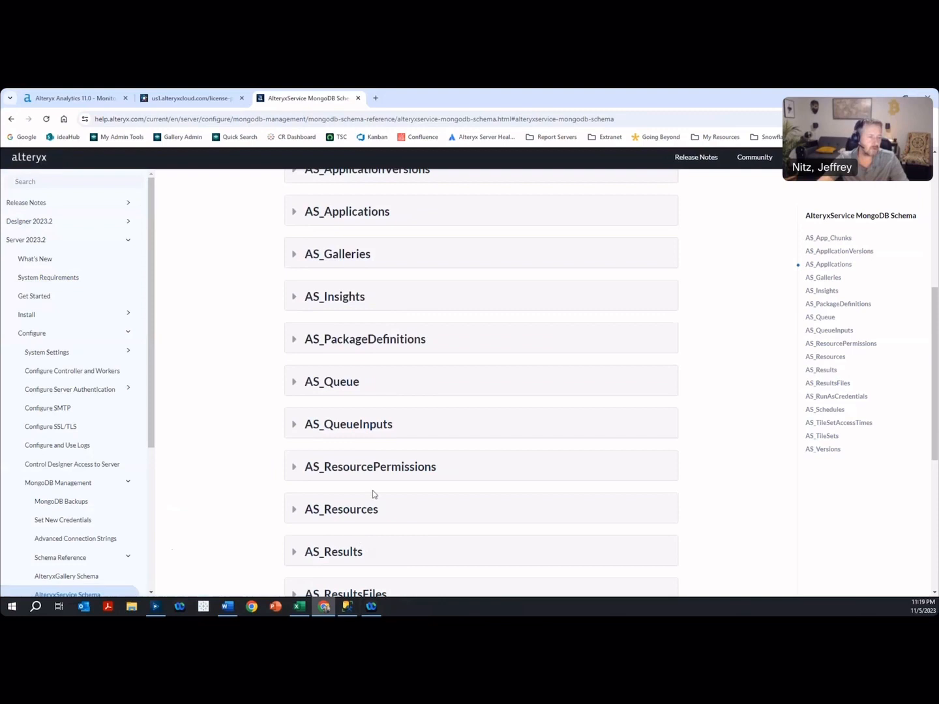